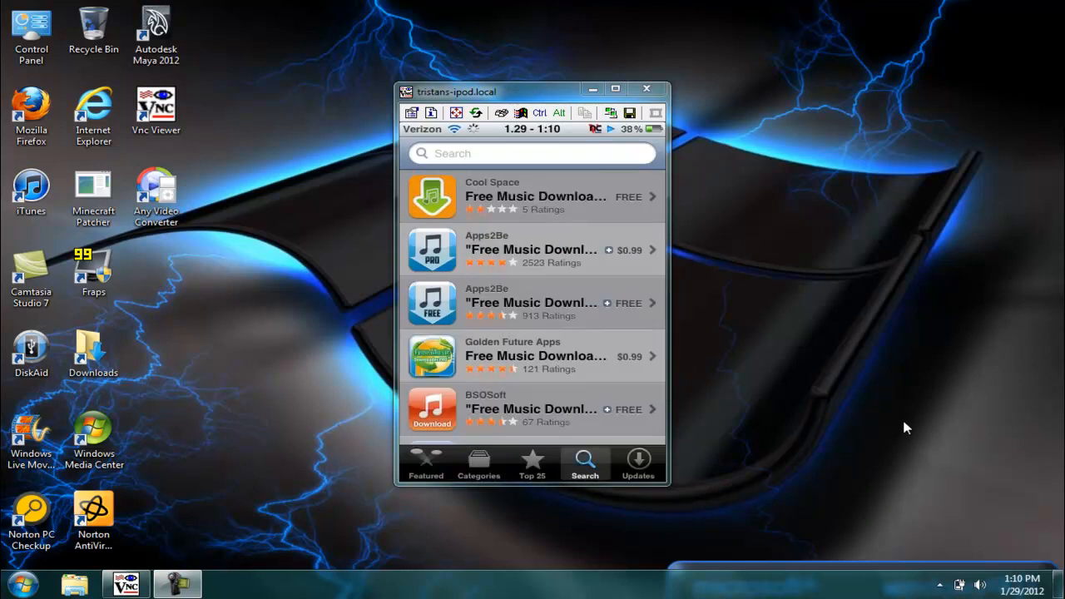
Get Apps2Be's free Free Music Download app and confirm the age-restriction alert.
left_click(532, 302)
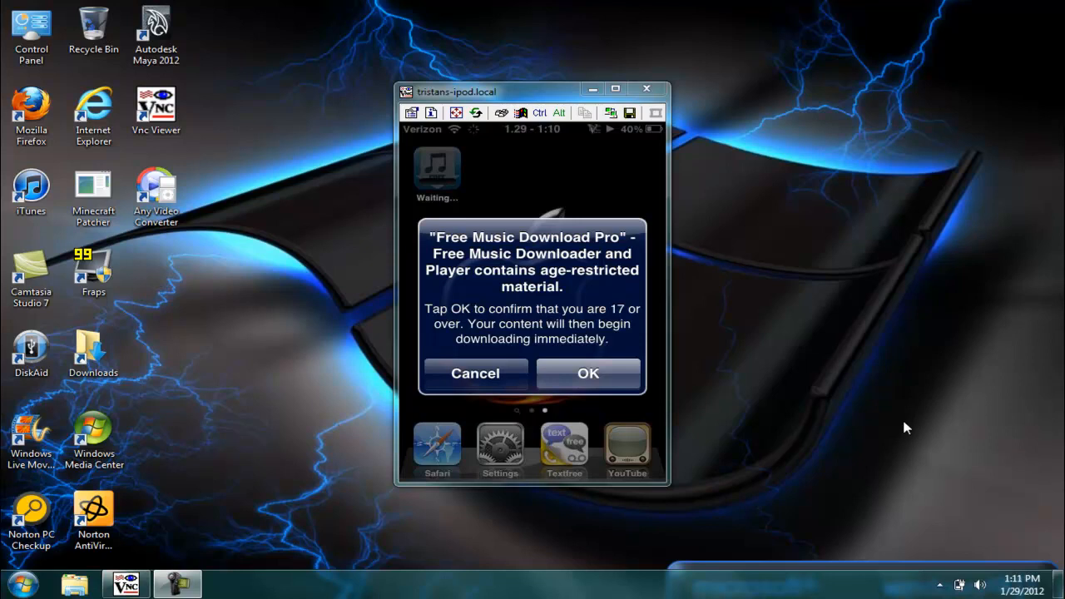
left_click(588, 373)
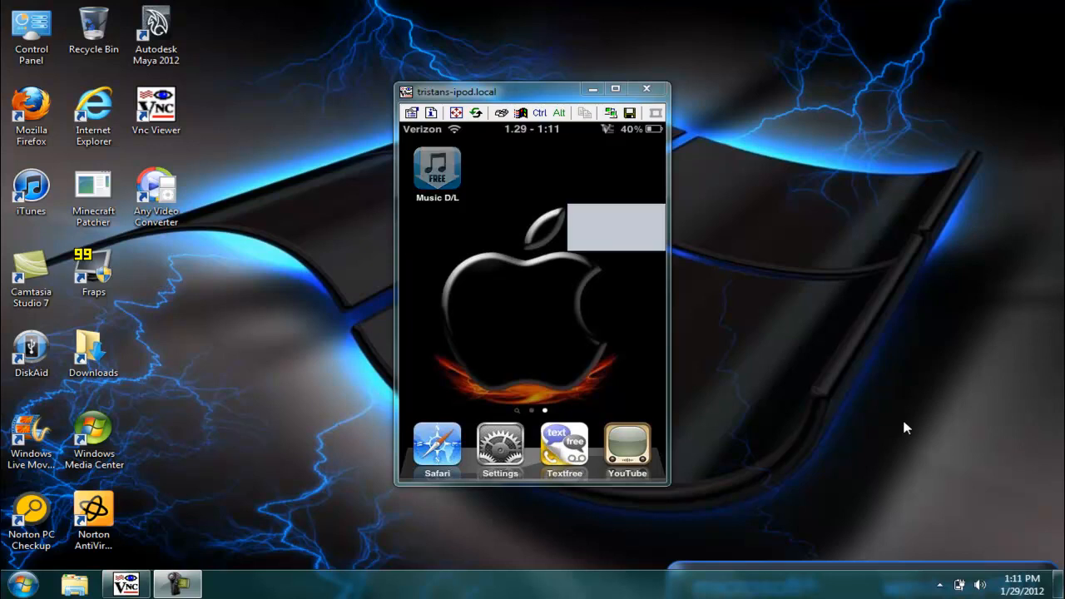
Launch Music D/L from the home screen and decline the ringtone app offer.
left_click(437, 171)
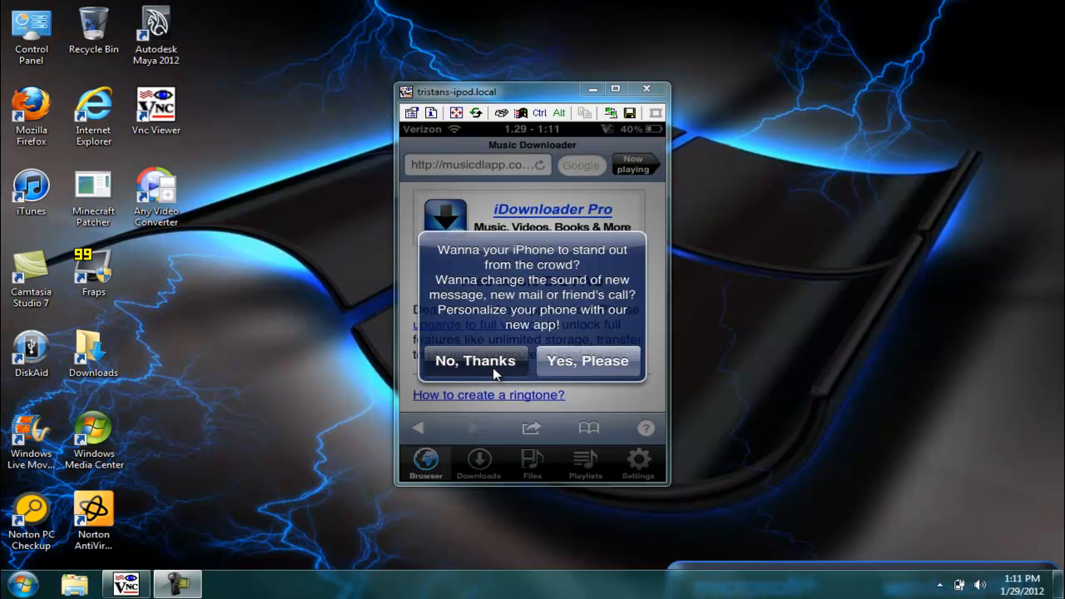
left_click(474, 360)
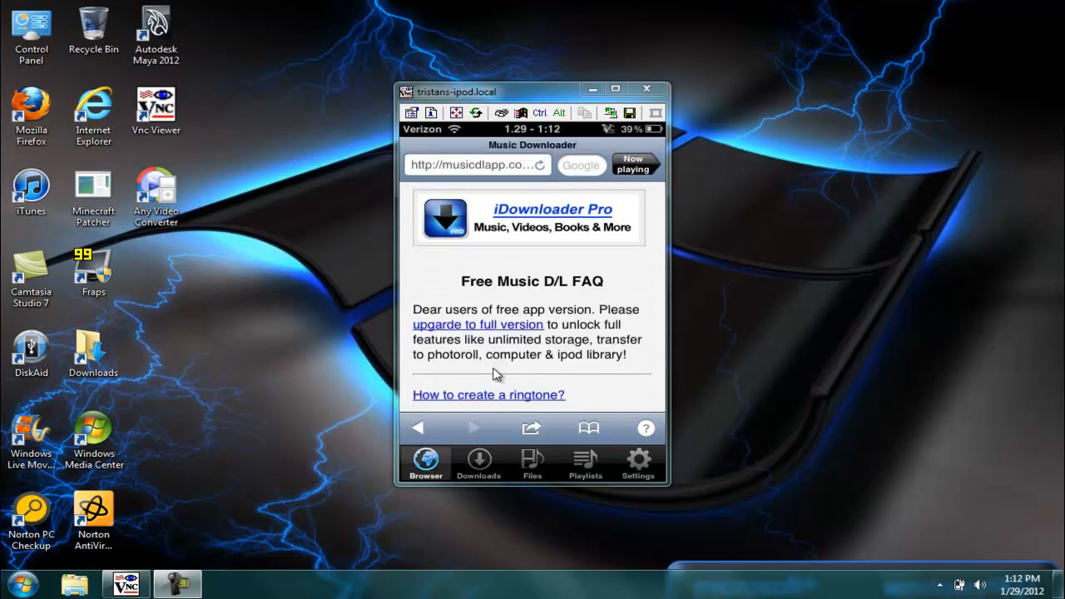
Load BeeMP3 in the in-app browser and bring up options for the LMFAO 'I'm Sexy and I Know It' link.
left_click(470, 164)
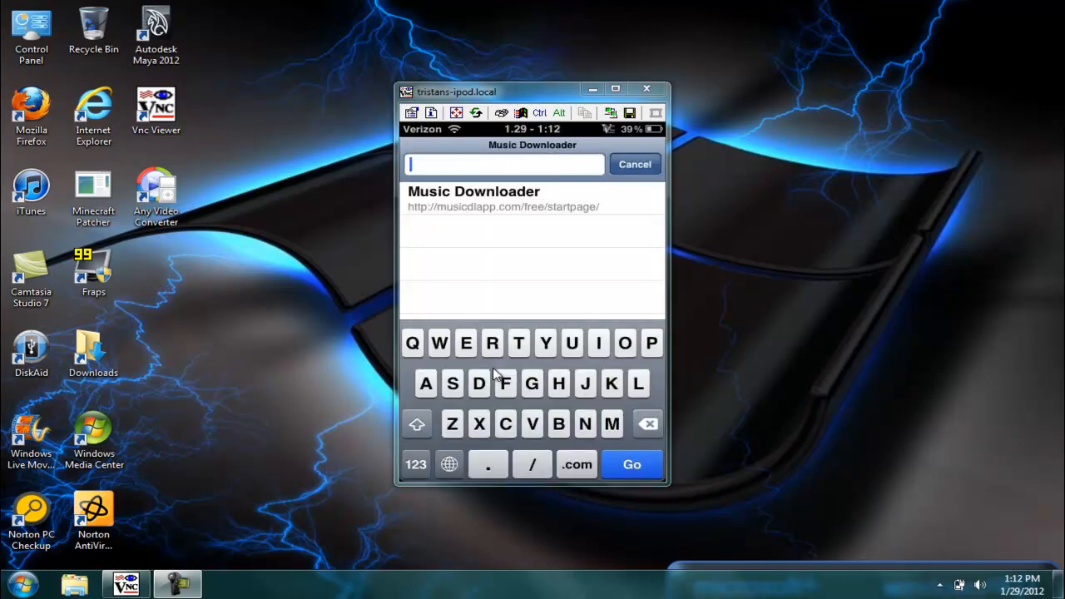
type("bee")
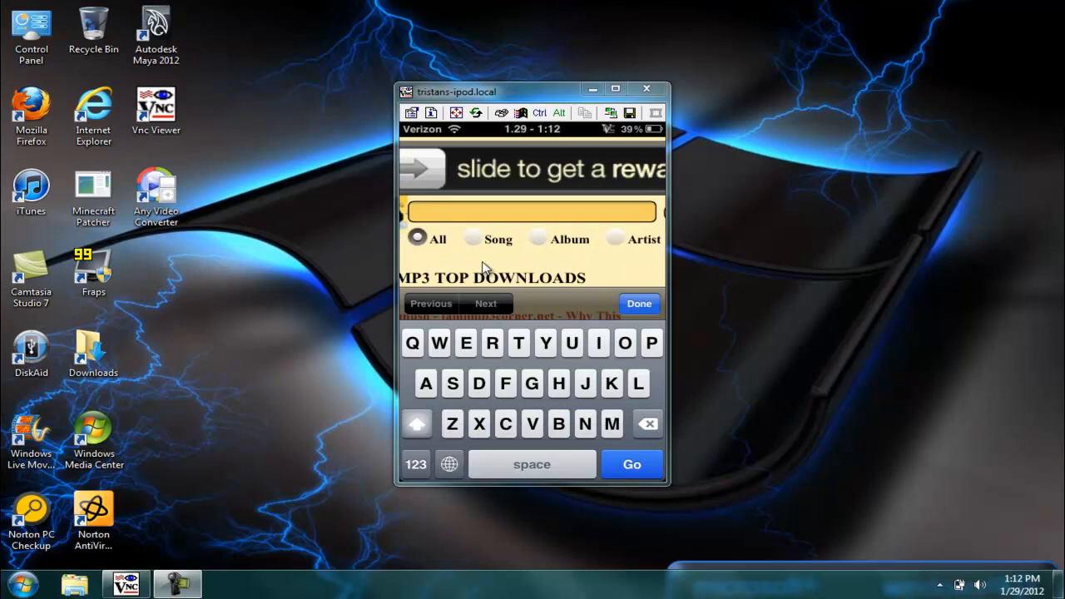
left_click(639, 304)
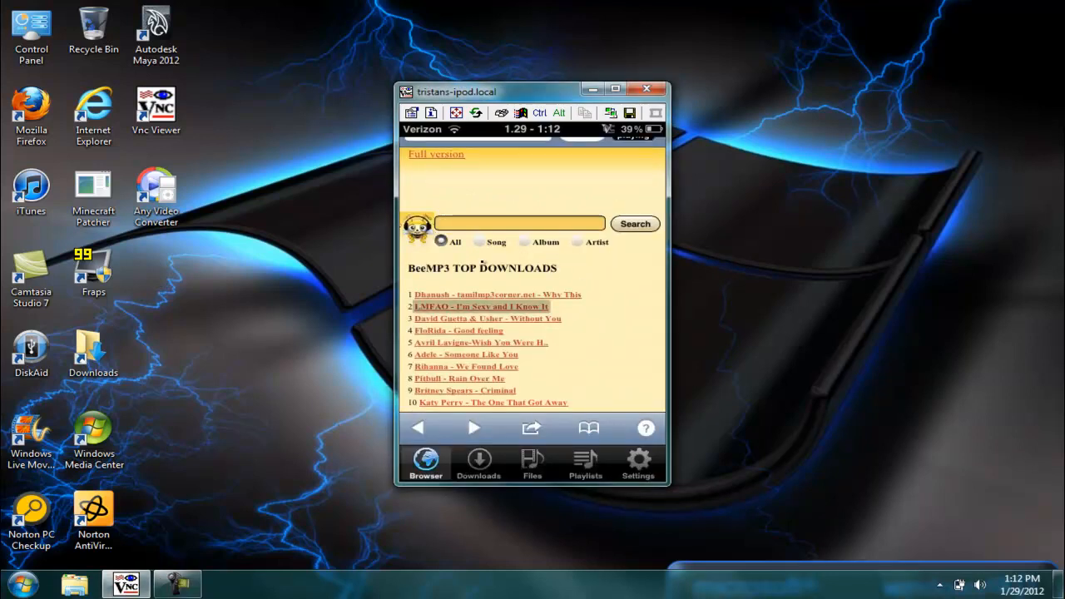
left_click(481, 306)
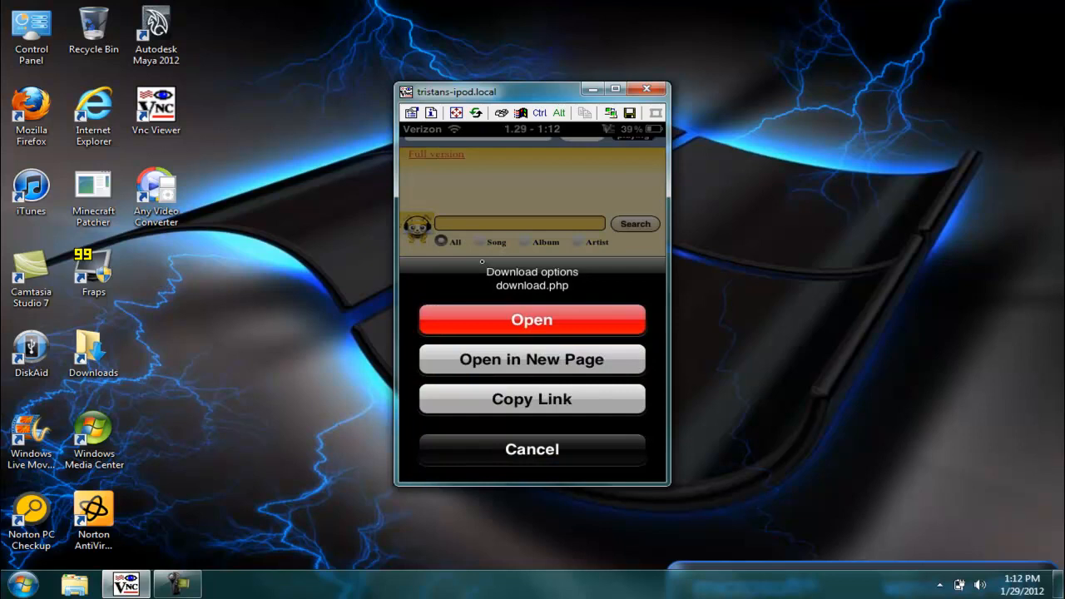
Open the LMFAO song page, enter verification code 'Xyp', and request the MP3 download.
left_click(532, 448)
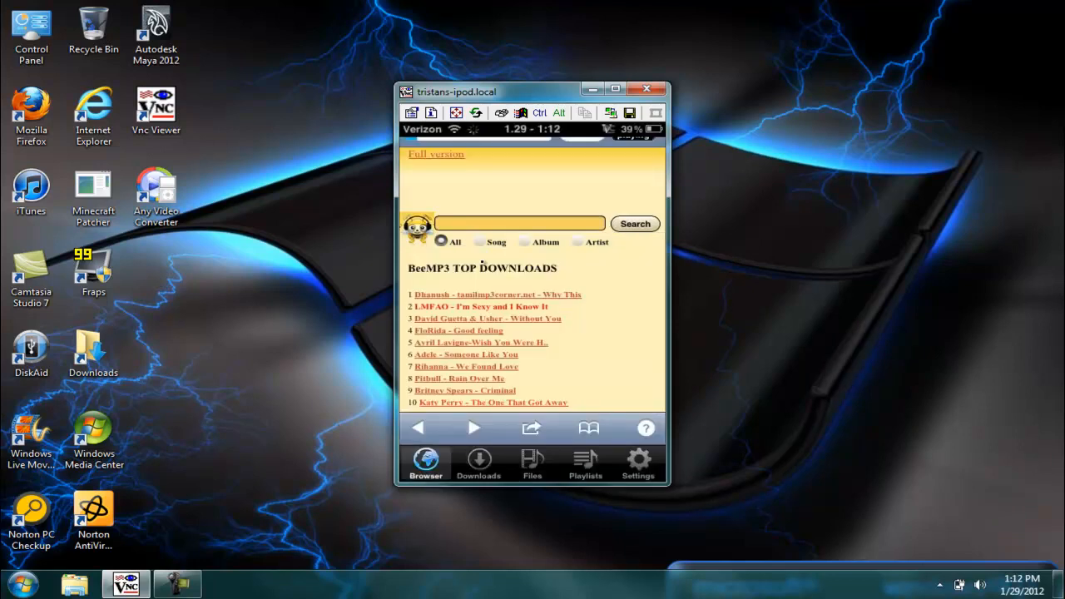
left_click(480, 307)
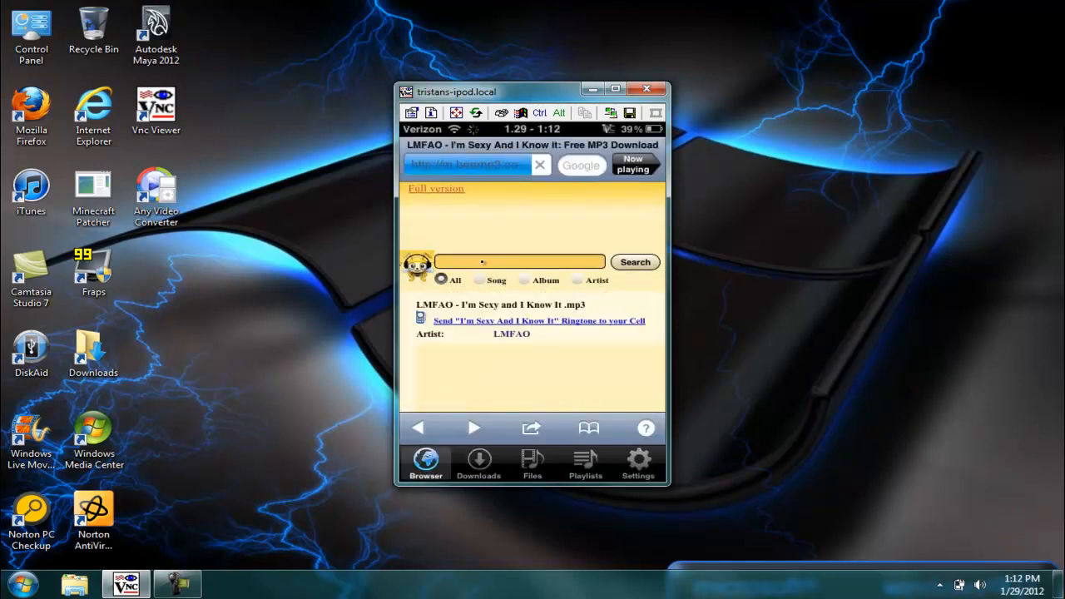
scroll("down", 3)
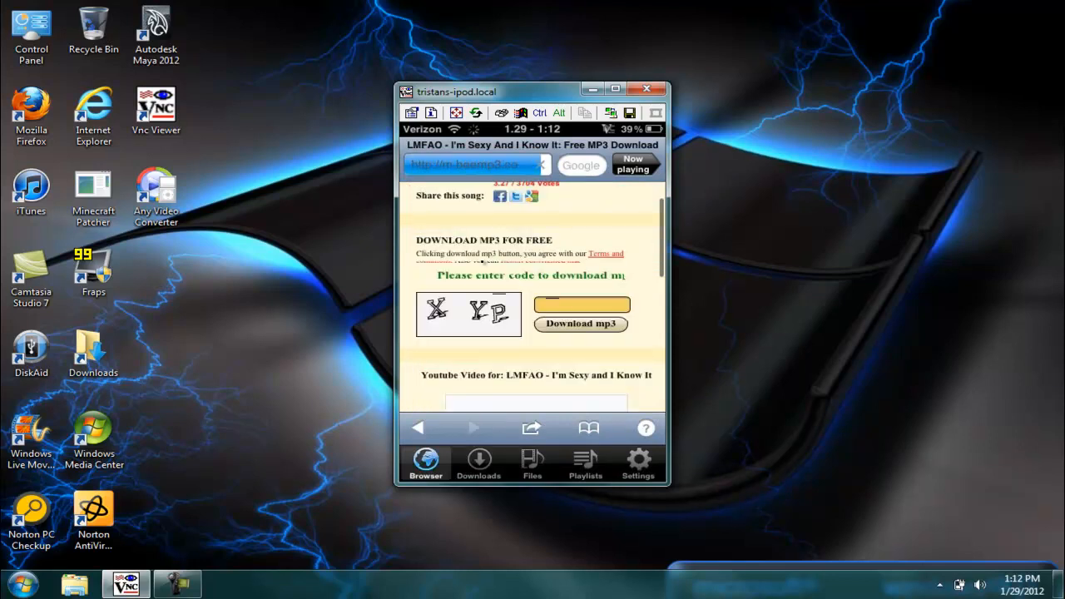
left_click(581, 305)
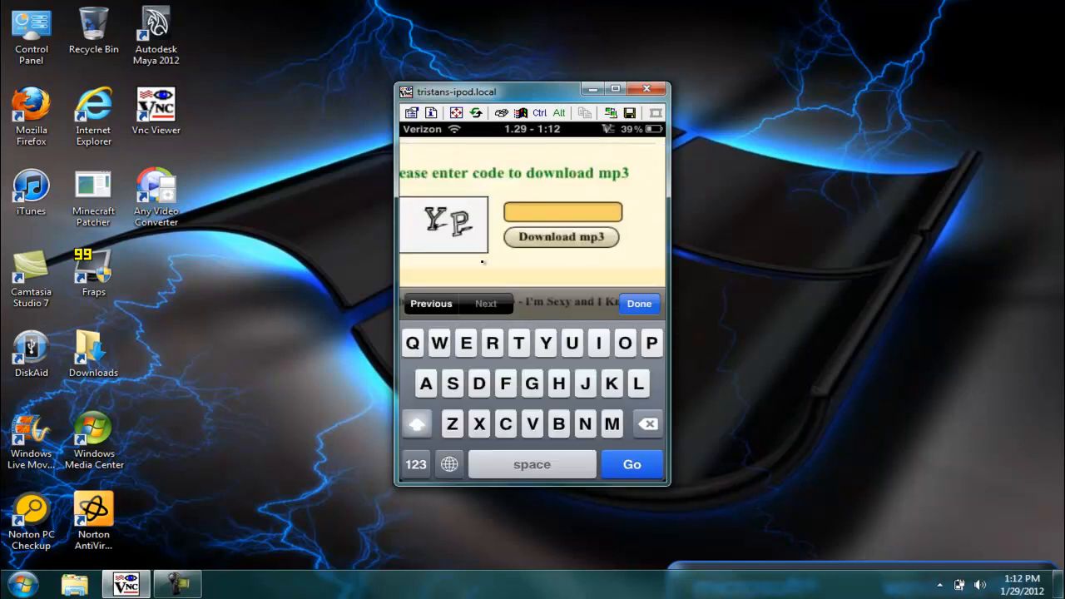
type("Xyp")
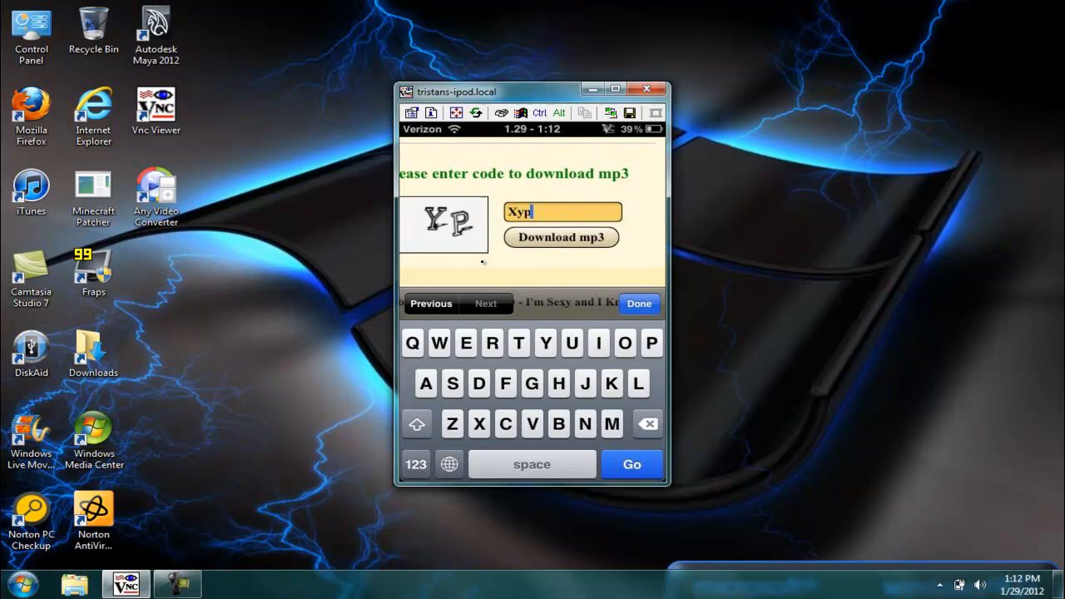
left_click(561, 237)
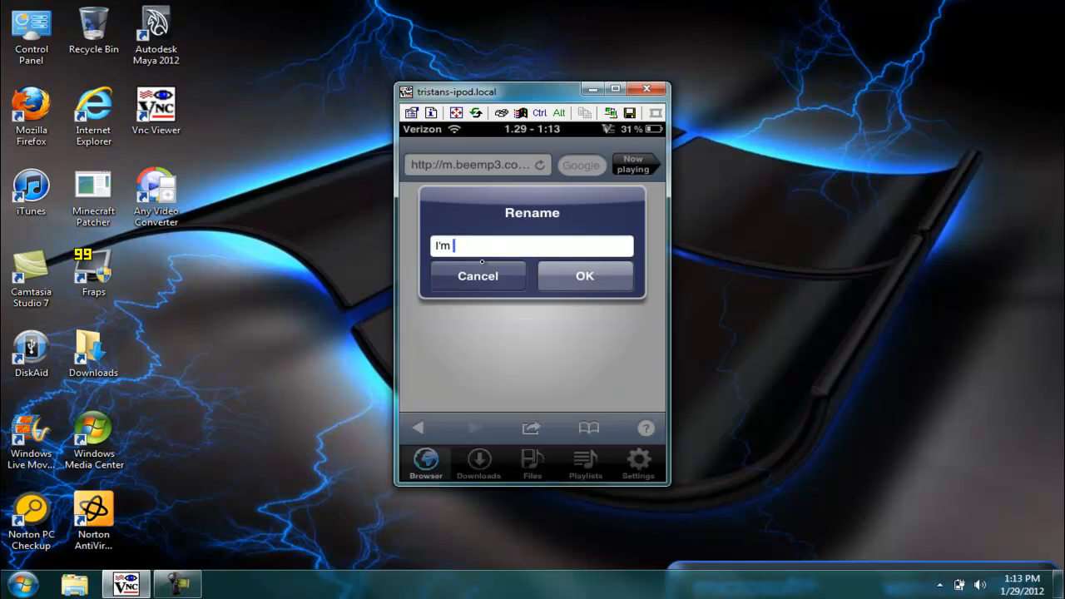
Confirm the name 'I'm sexy an I know it.mp3' and open that file's actions.
left_click(584, 276)
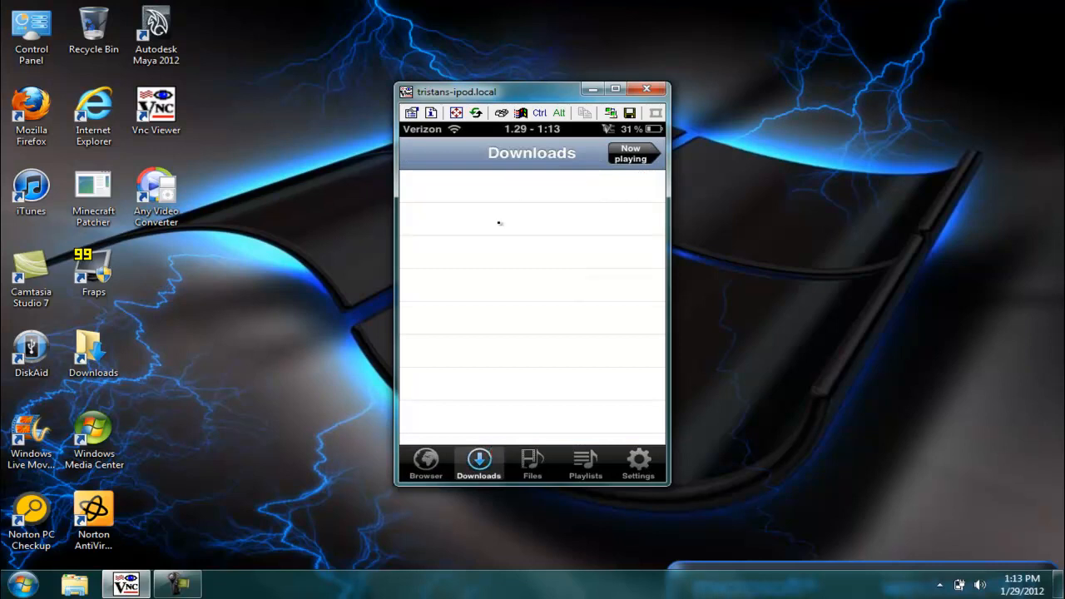
left_click(532, 464)
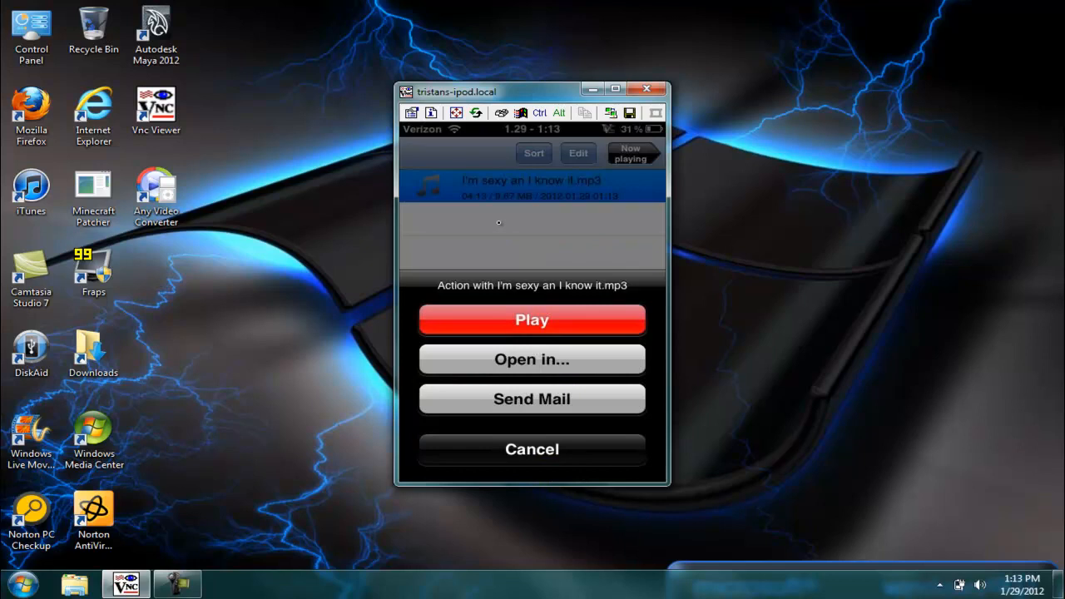
Play the downloaded LMFAO track, then pause it around 1:42.
left_click(532, 319)
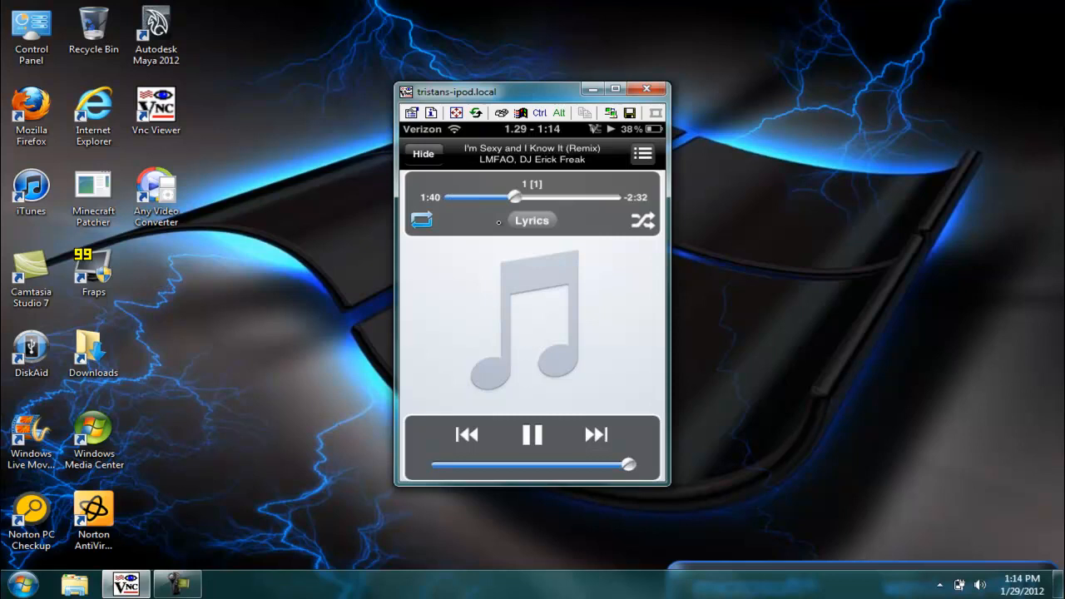
left_click(532, 434)
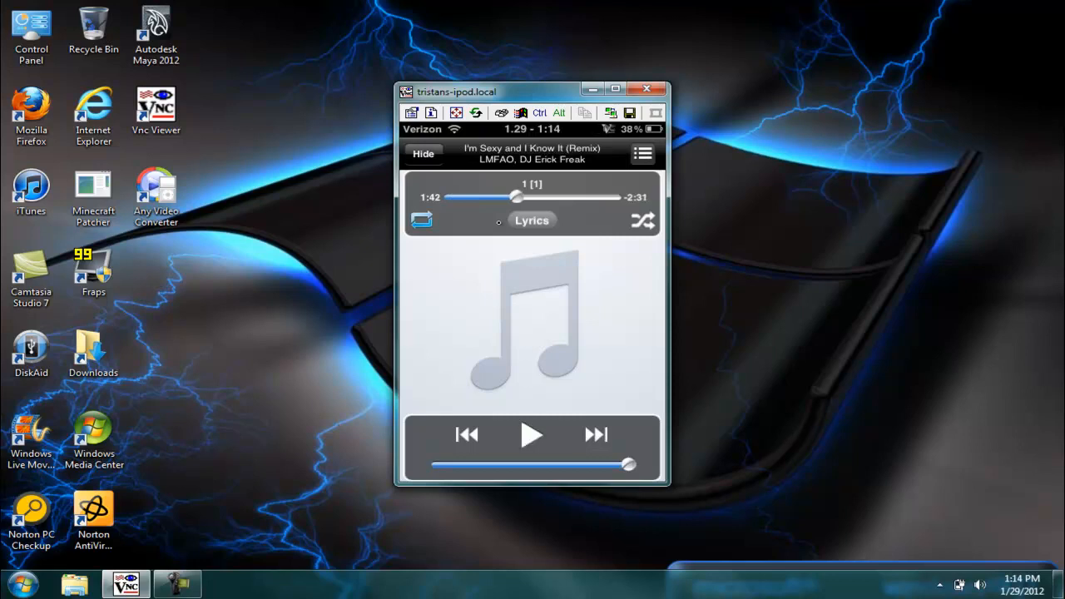